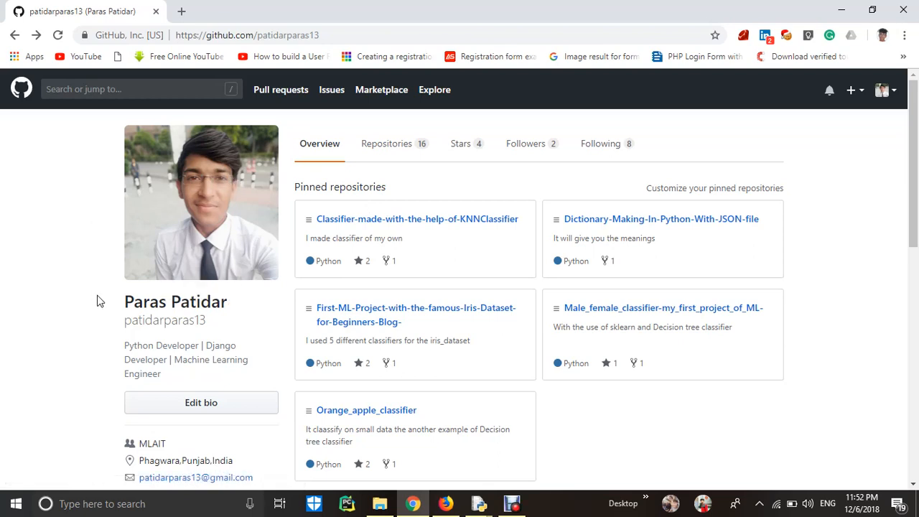
mouse_move(108, 319)
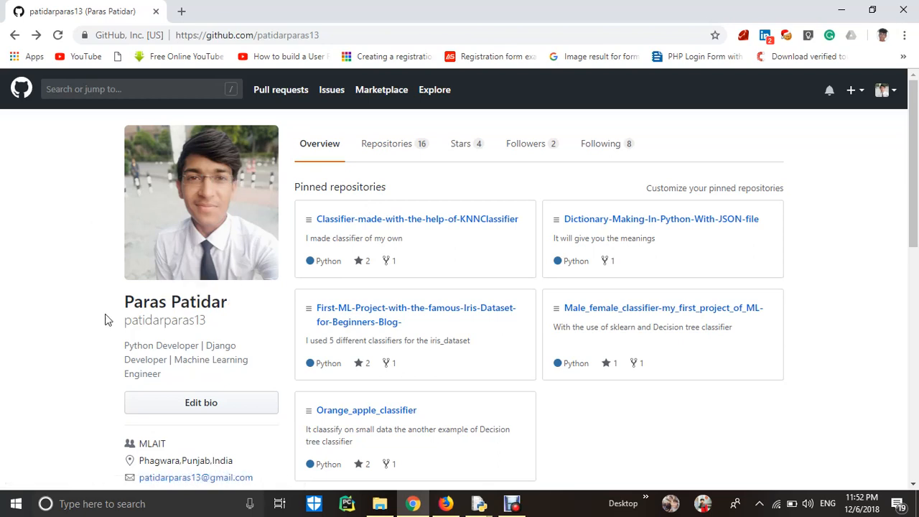
Step: Review the bio roles and website address on the profile, then go to the Repositories list
double_click(161, 344)
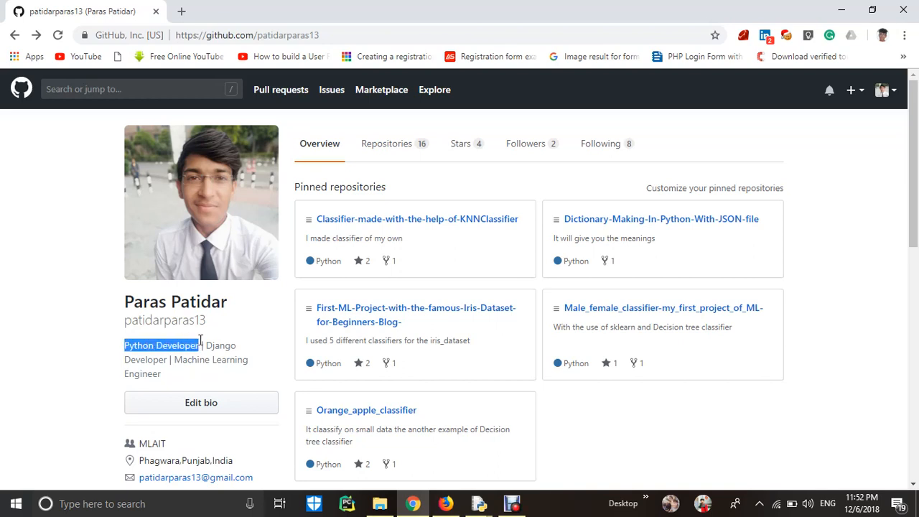
drag(202, 345, 151, 374)
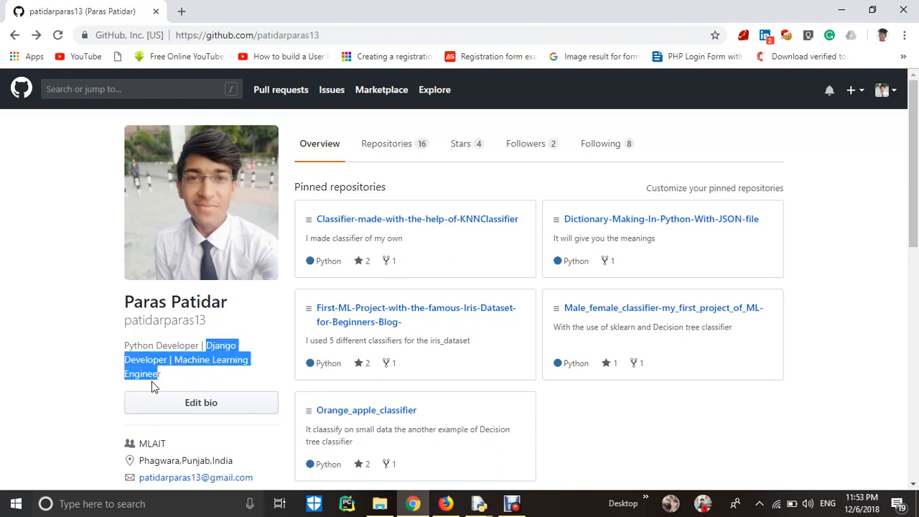
click(217, 365)
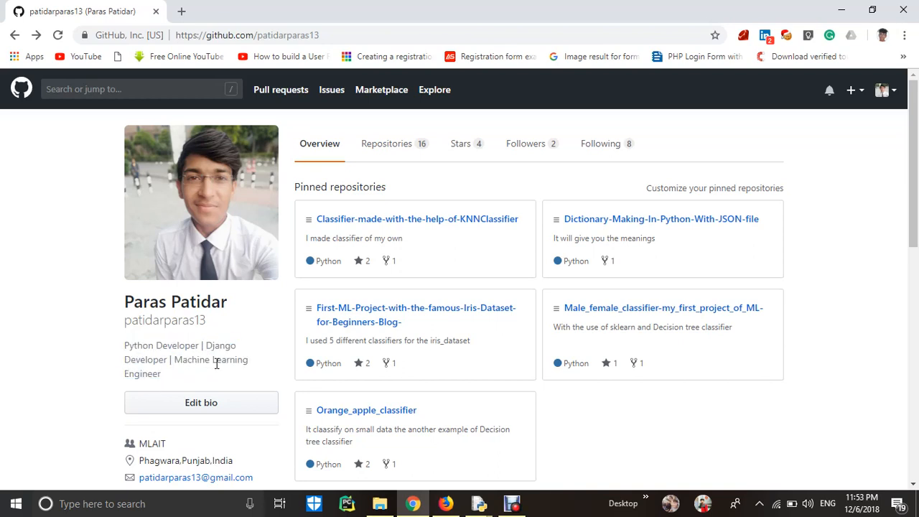
scroll(down, 3)
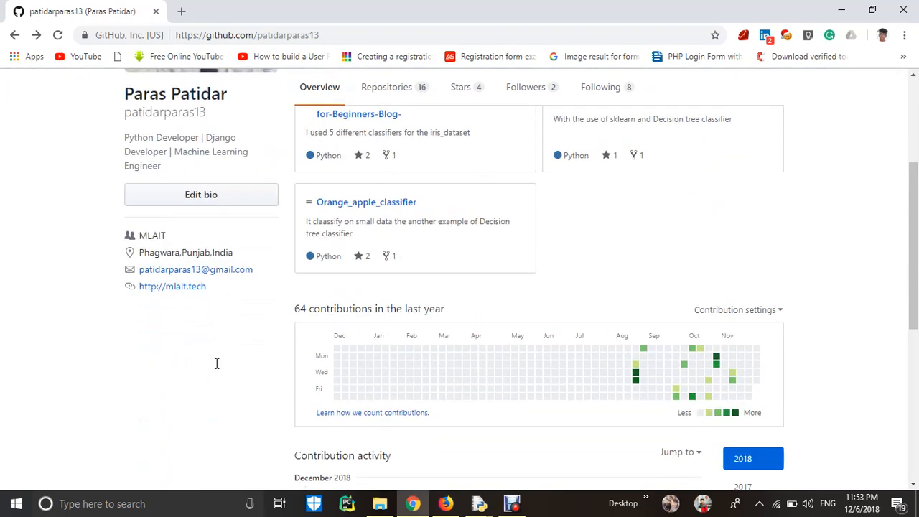
double_click(173, 285)
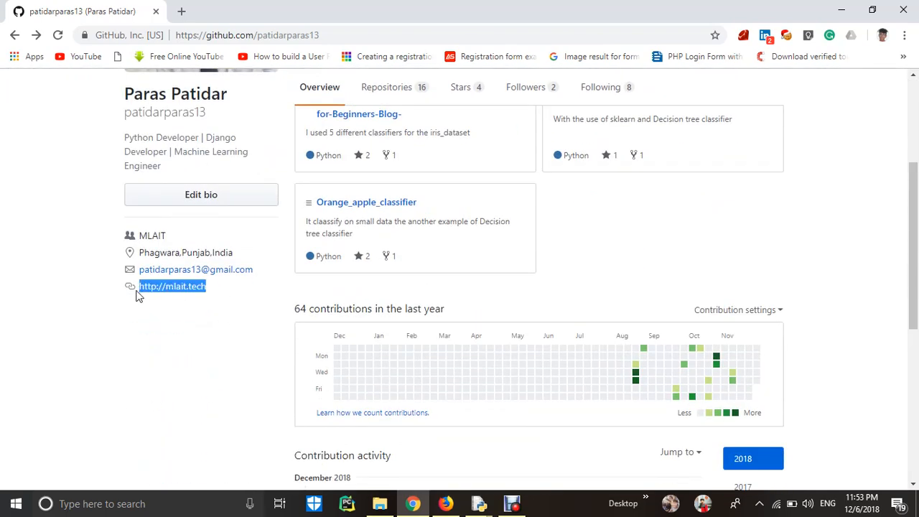
scroll(up, 3)
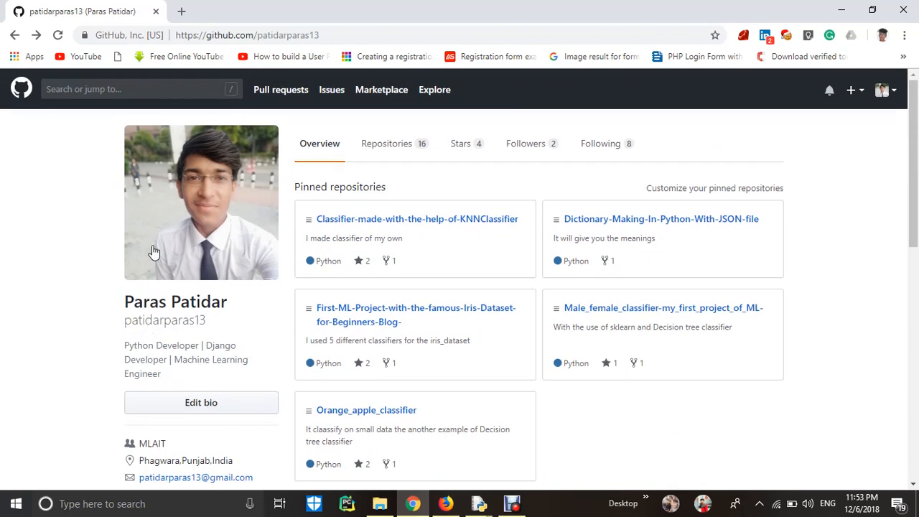
click(387, 144)
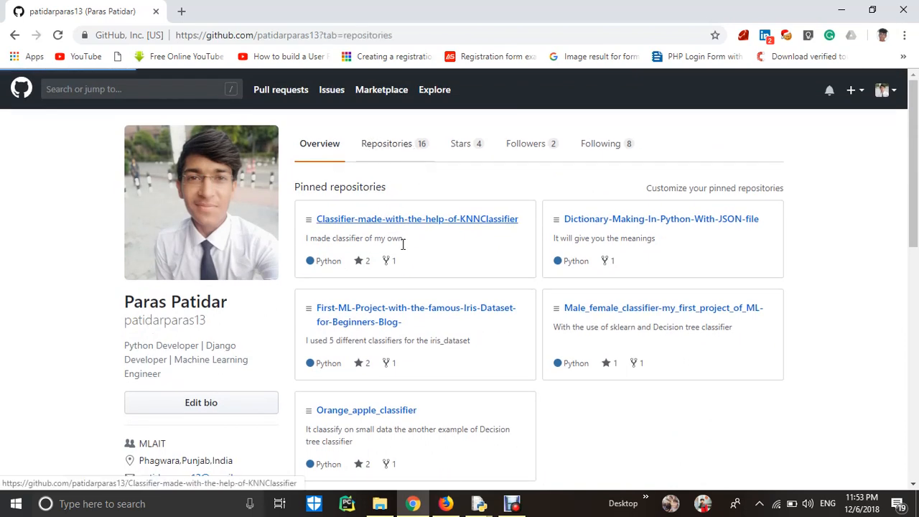
Step: Find Male_female_classifier-my_first_project_of_ML- in the repositories list and open it
click(387, 143)
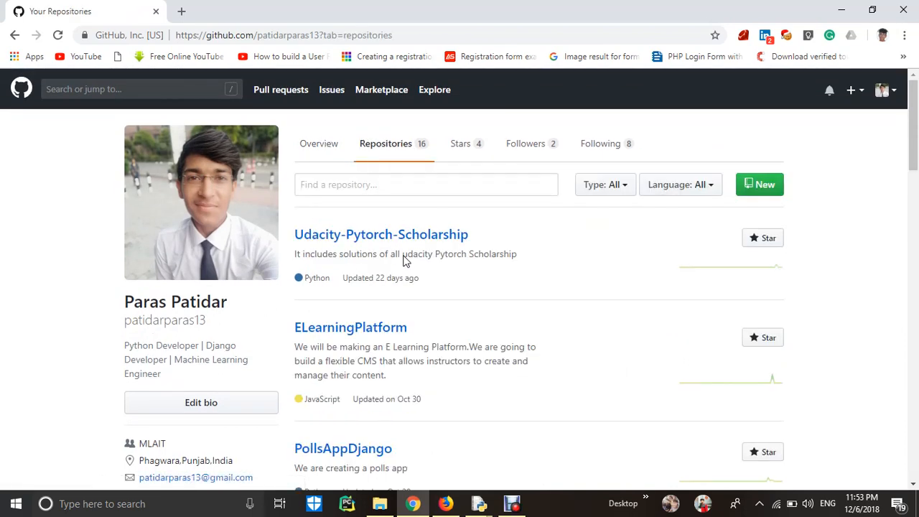
scroll(down, 3)
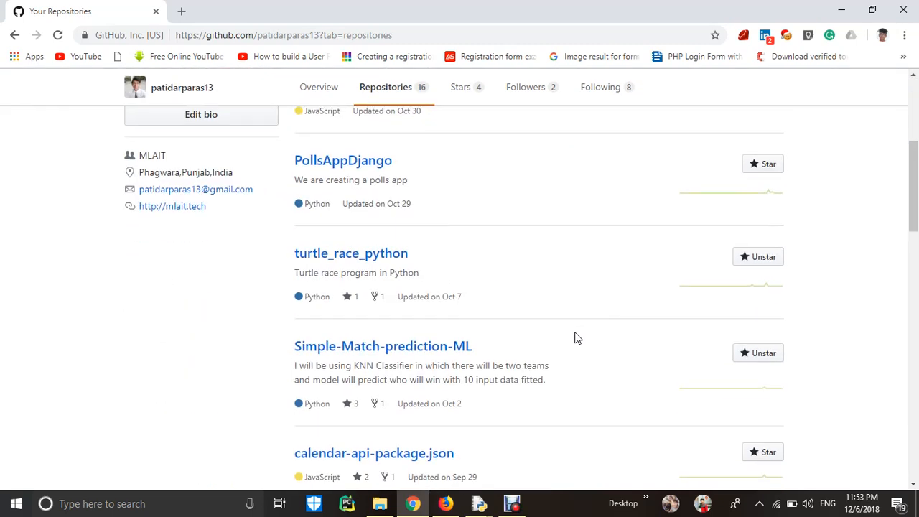
scroll(down, 3)
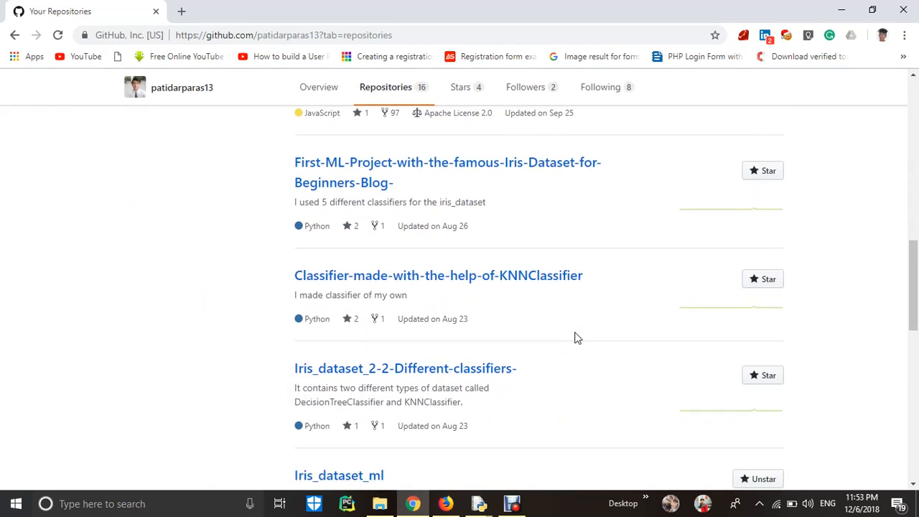
scroll(down, 3)
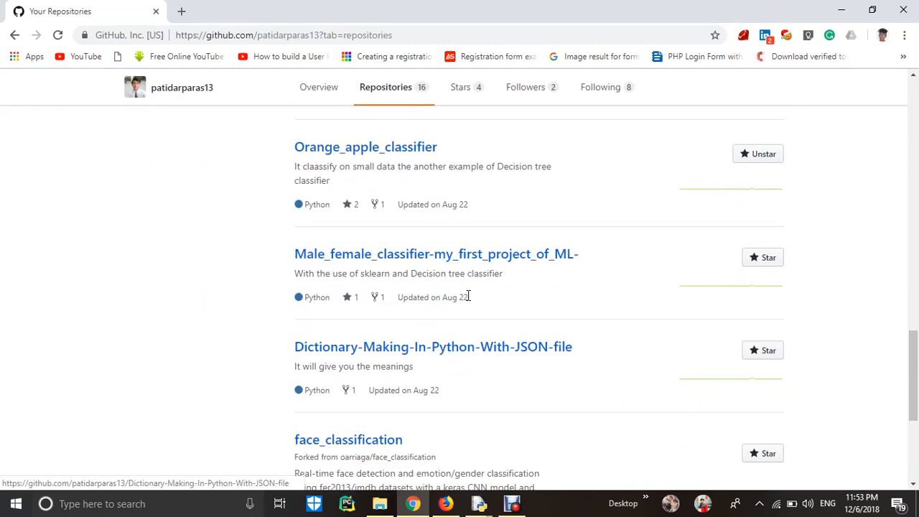
click(437, 253)
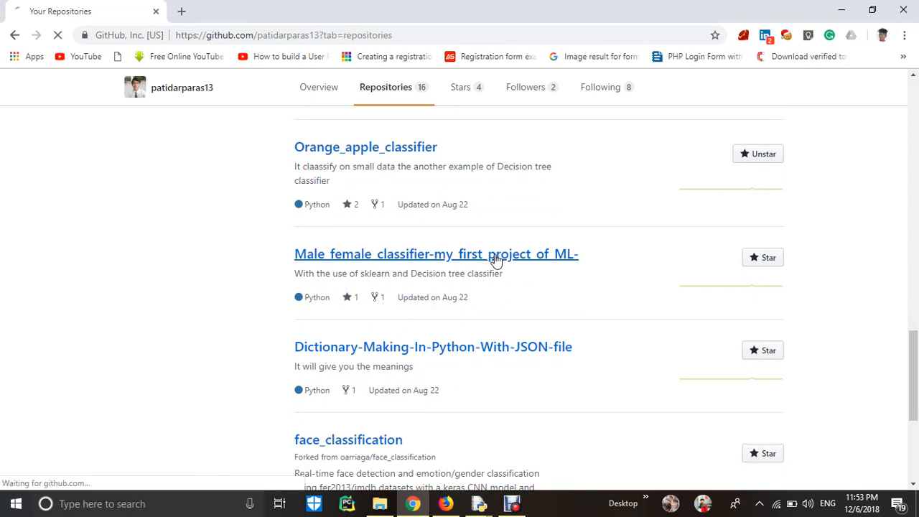
click(436, 253)
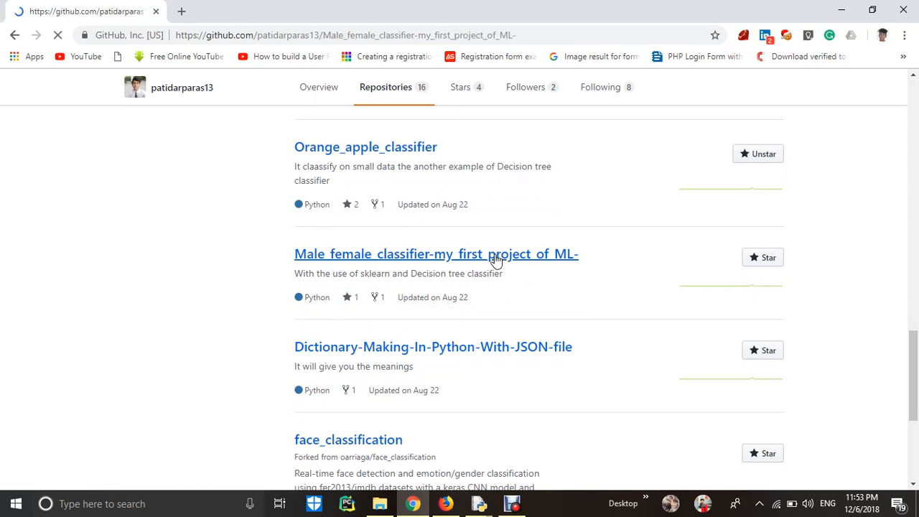
Step: View male female classifier.py inside the Male Female Classifier folder
click(437, 253)
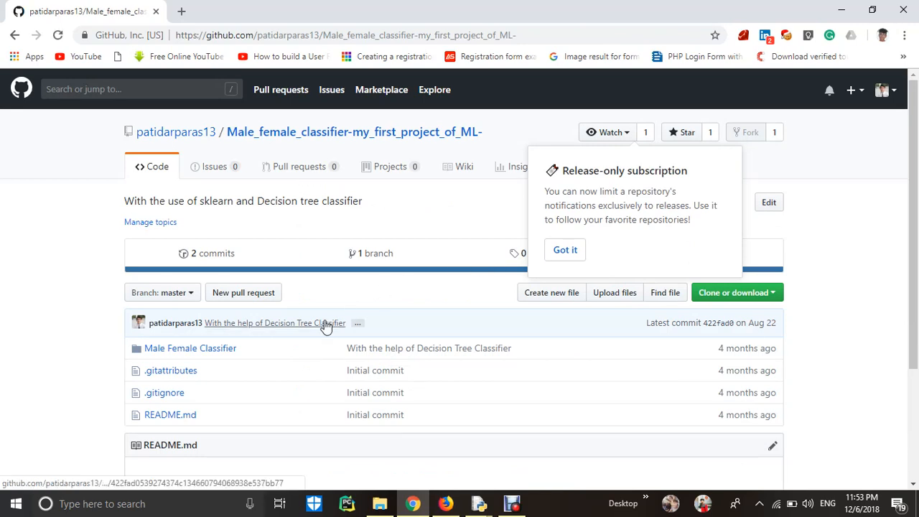
mouse_move(190, 349)
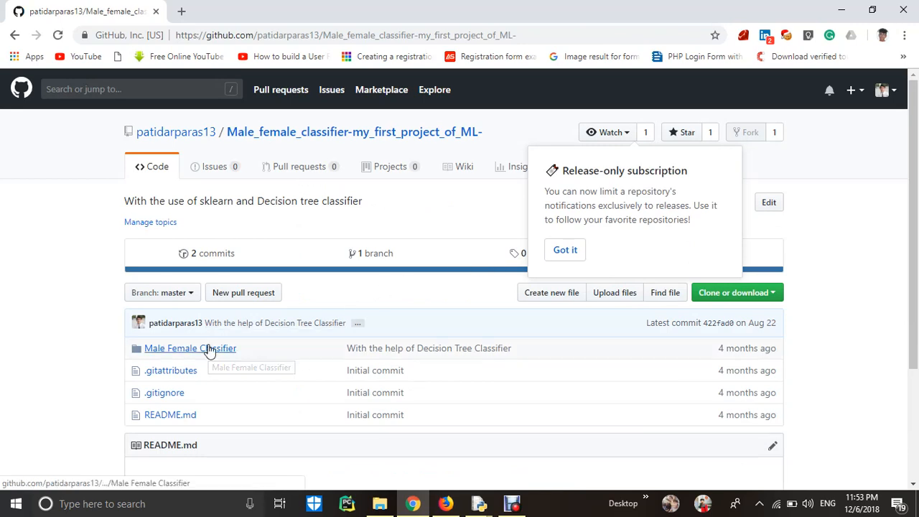
click(189, 349)
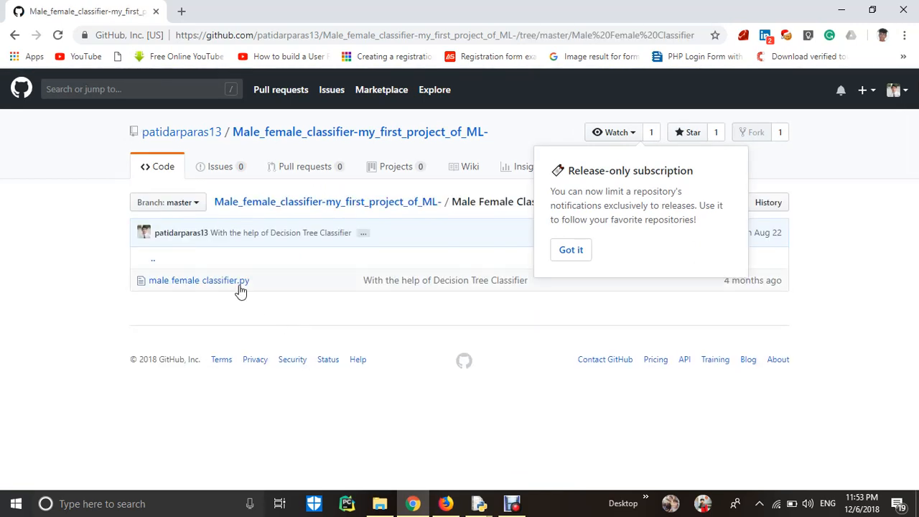
click(198, 281)
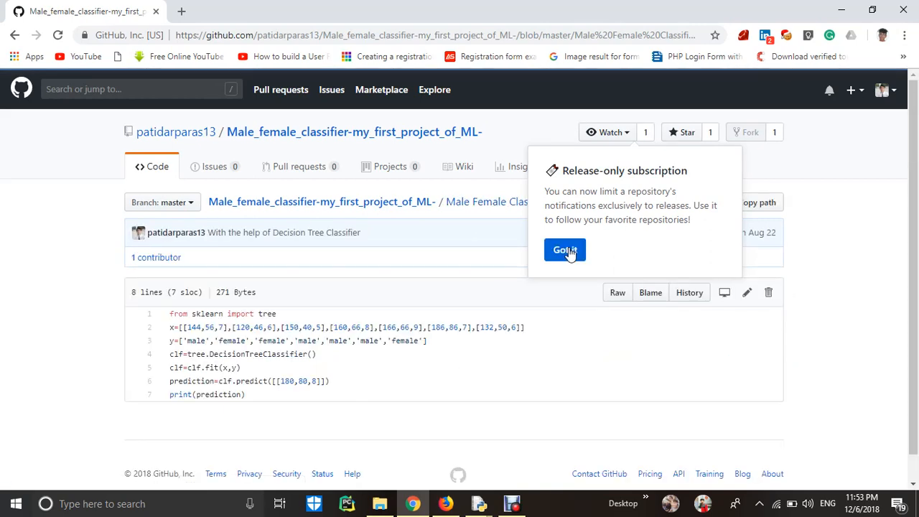
click(565, 250)
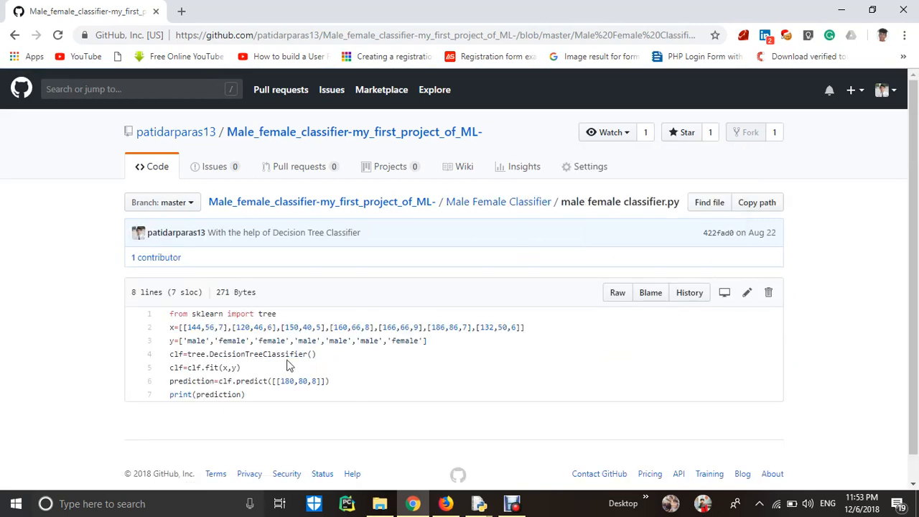
mouse_move(287, 319)
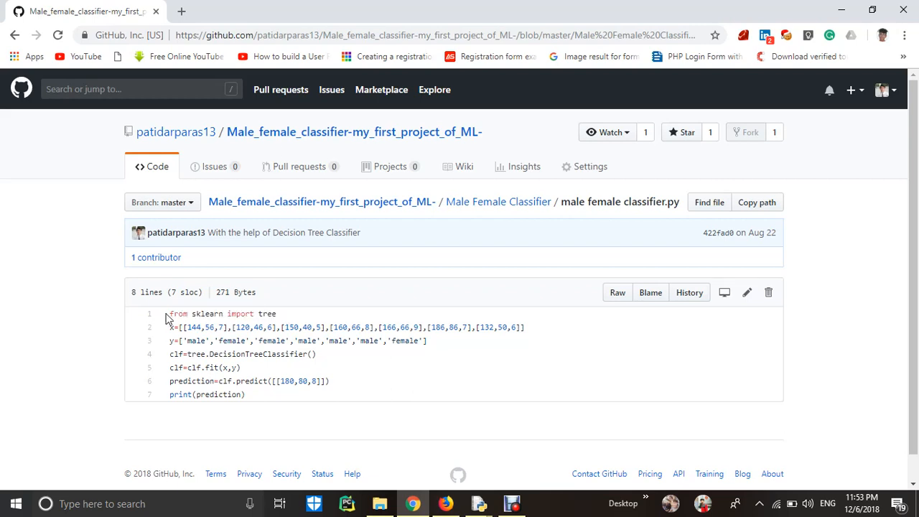
double_click(198, 313)
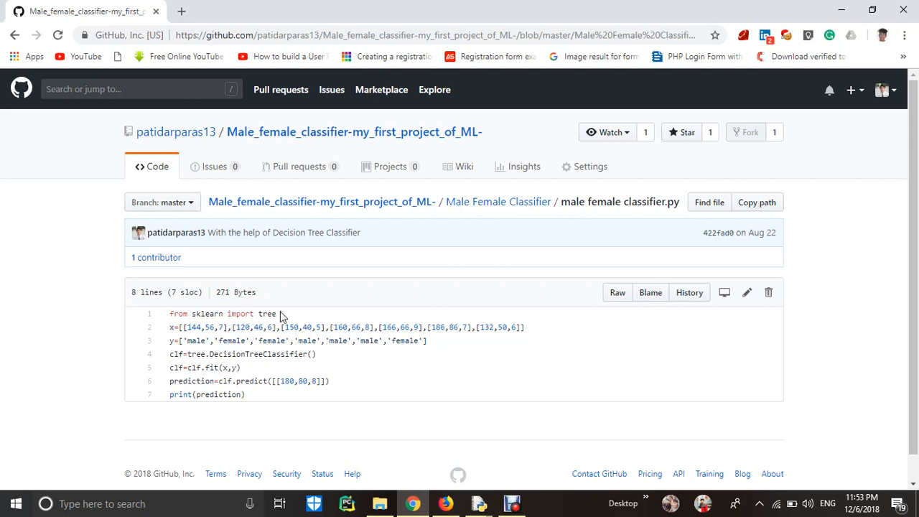
mouse_move(260, 317)
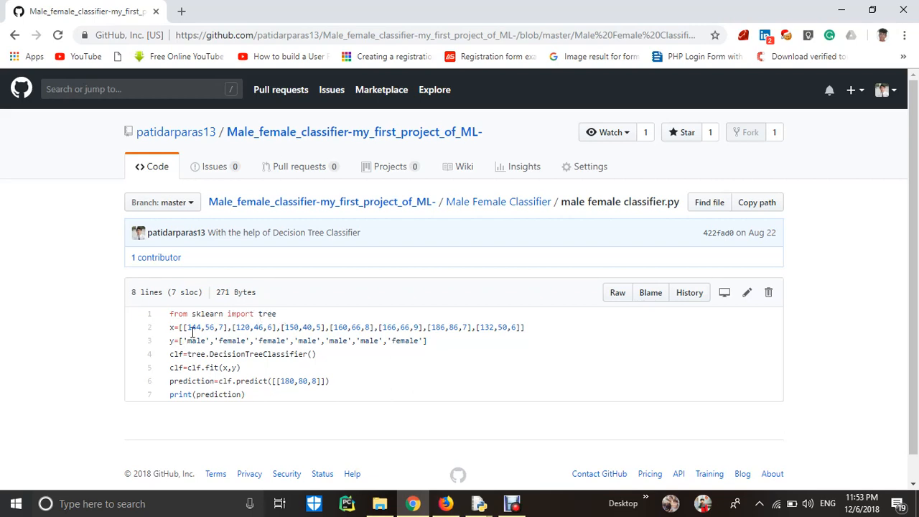
double_click(172, 328)
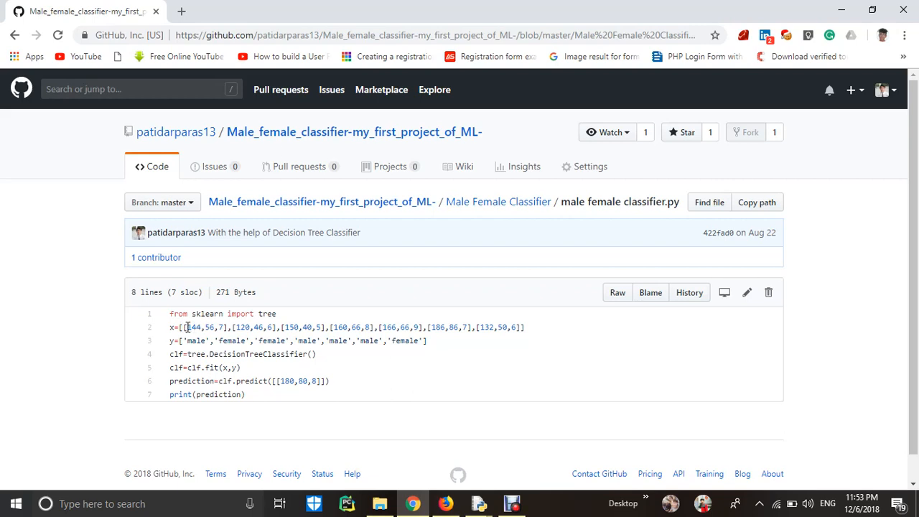
double_click(195, 327)
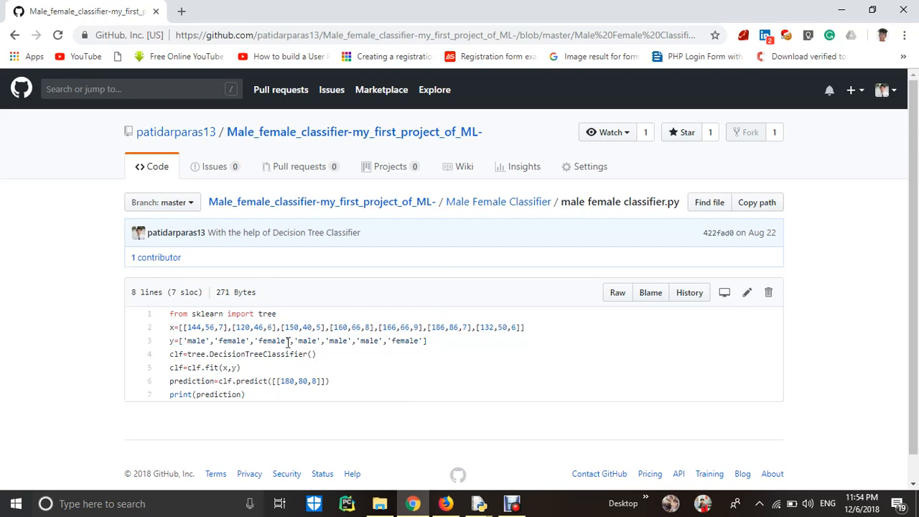
mouse_move(211, 328)
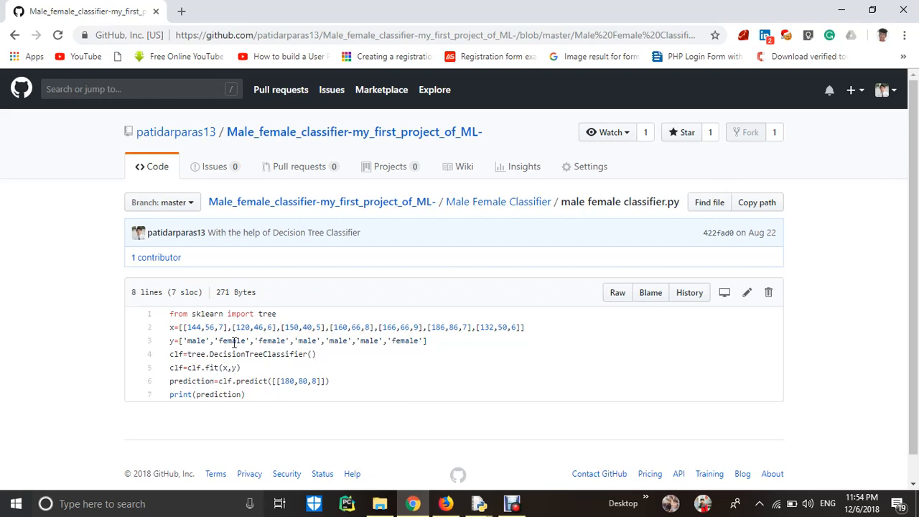
mouse_move(287, 342)
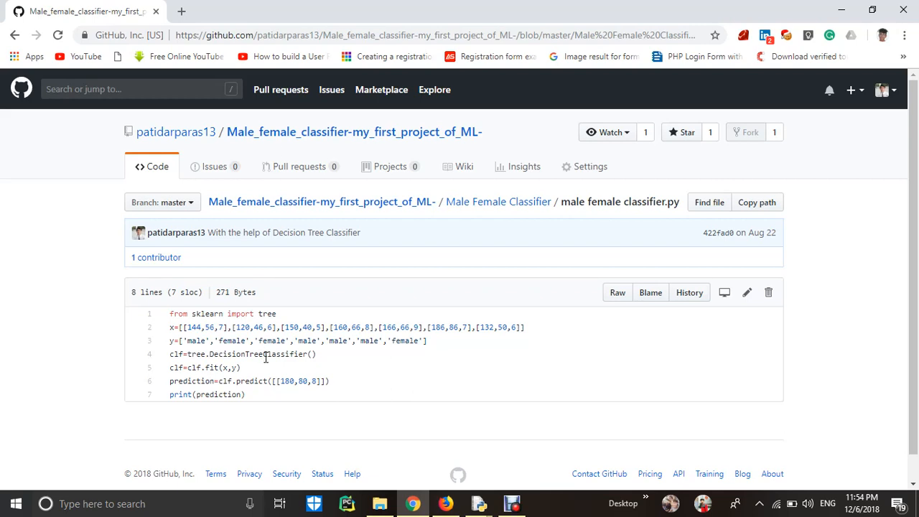
mouse_move(287, 357)
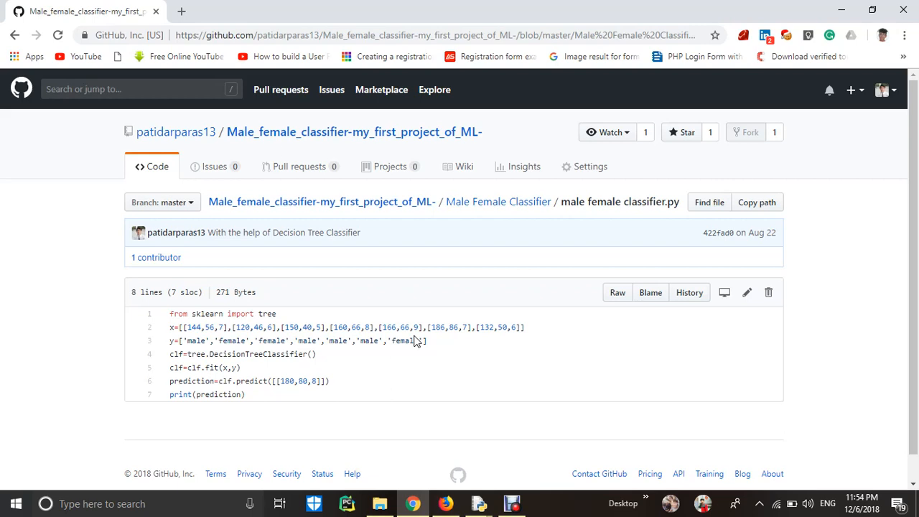
mouse_move(270, 339)
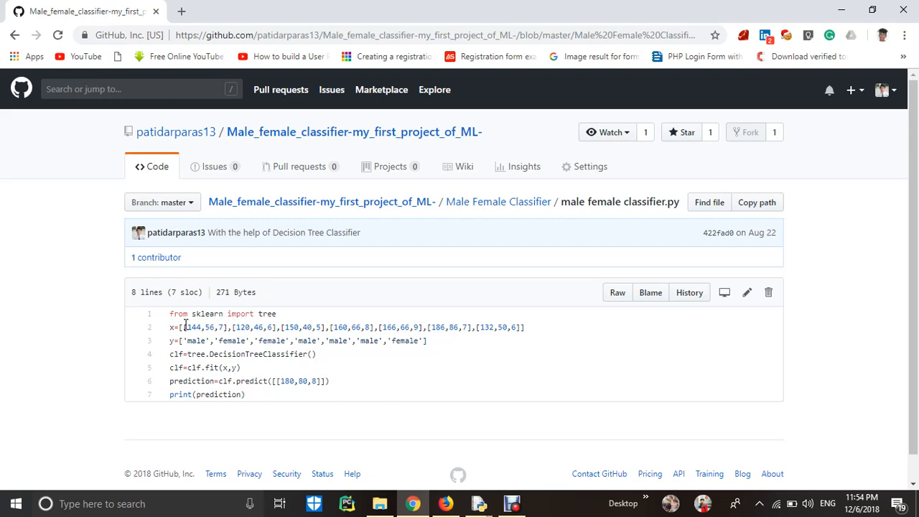
drag(169, 327, 442, 327)
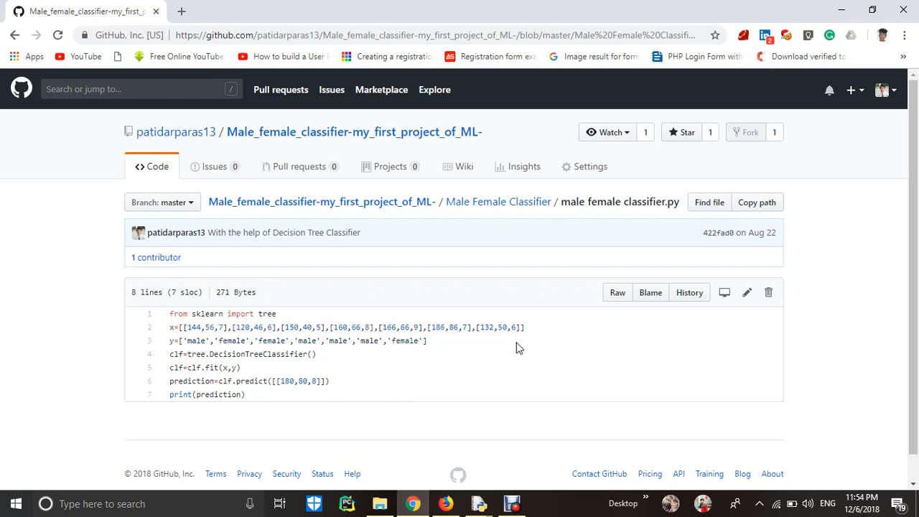
scroll(down, 3)
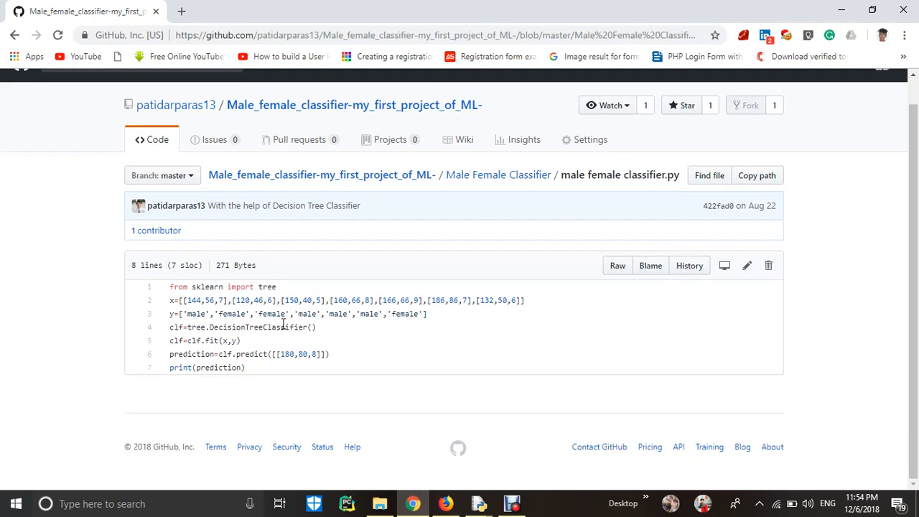
triple_click(242, 328)
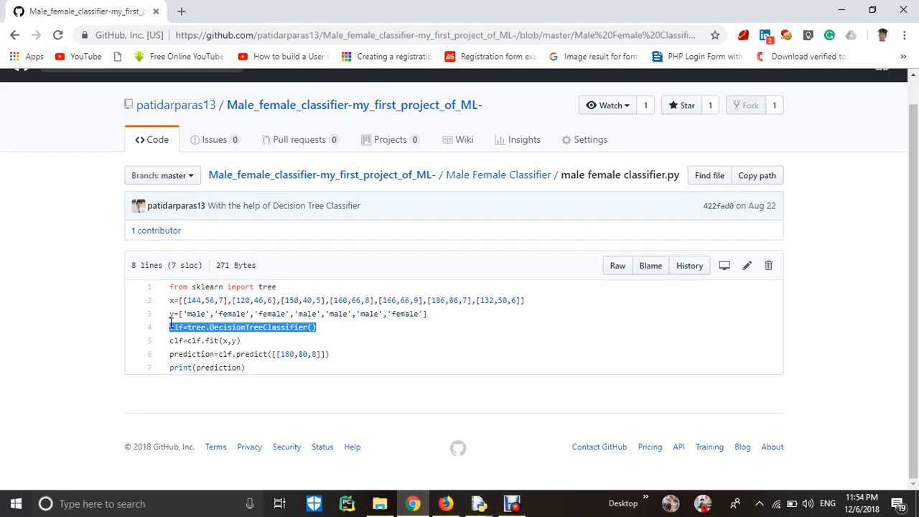
click(184, 327)
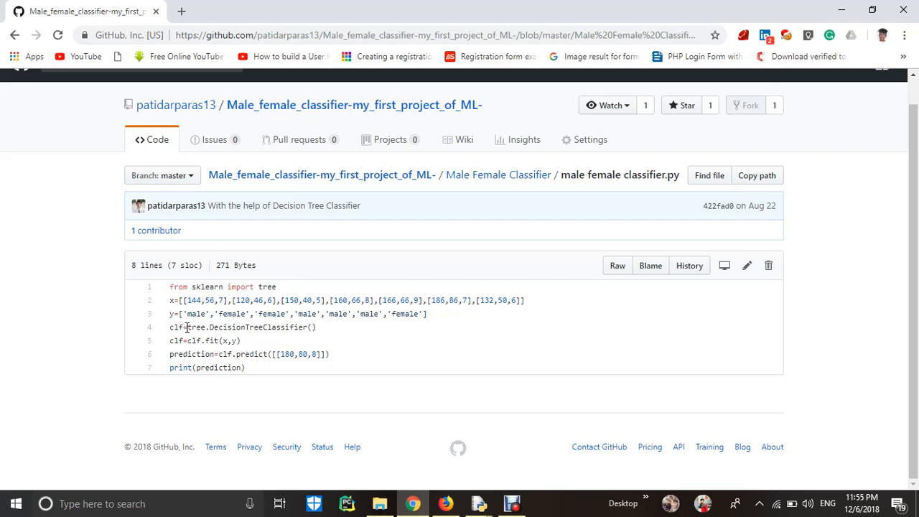
double_click(195, 328)
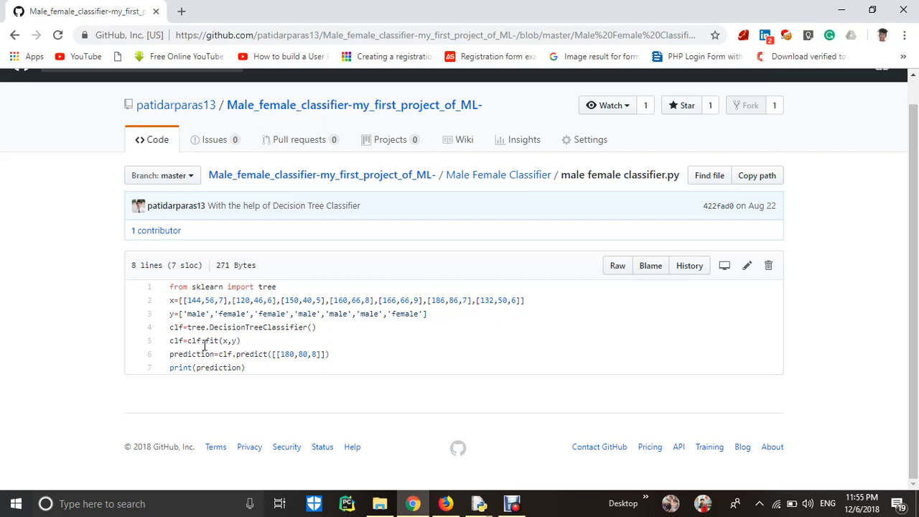
double_click(227, 340)
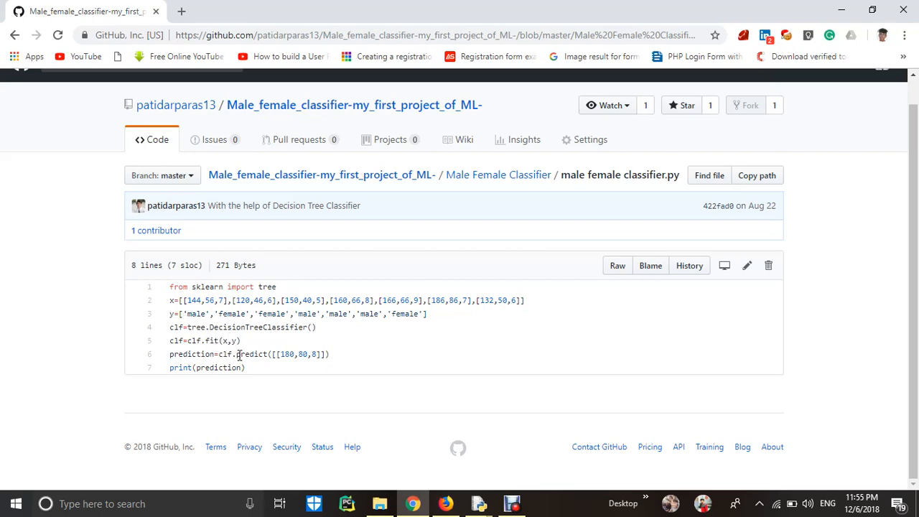
mouse_move(296, 354)
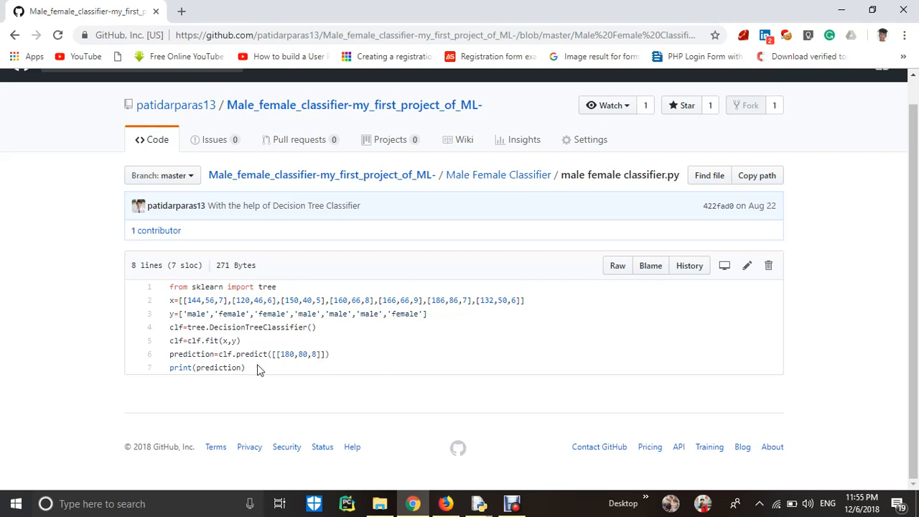
mouse_move(481, 423)
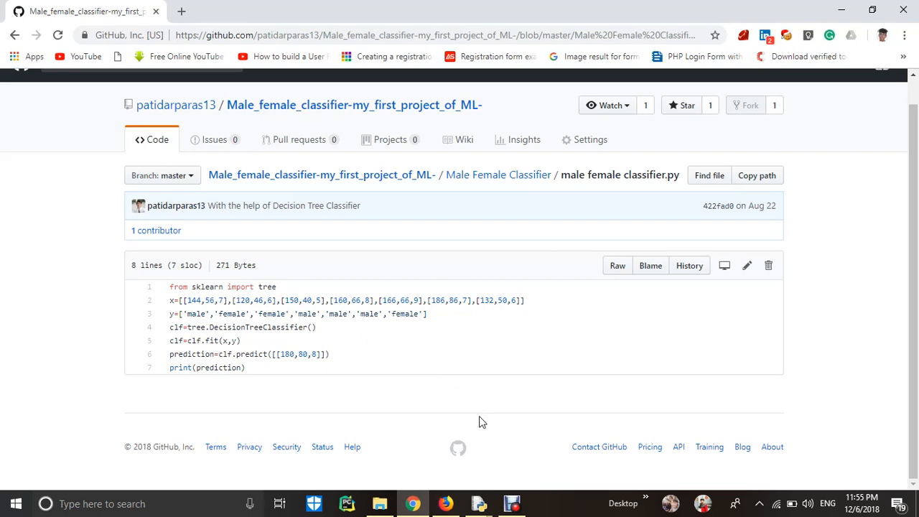
mouse_move(480, 503)
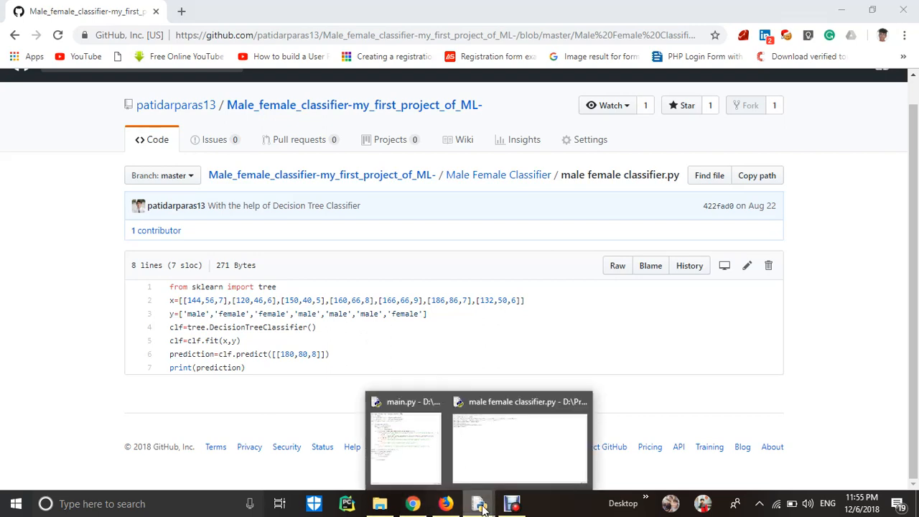
Step: Run male female classifier.py from the IDLE editor with Run Module
click(520, 446)
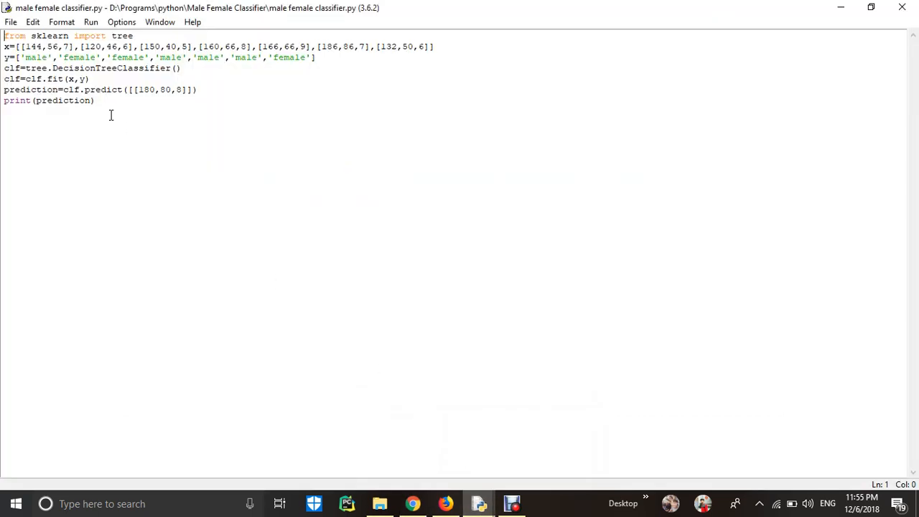
click(12, 21)
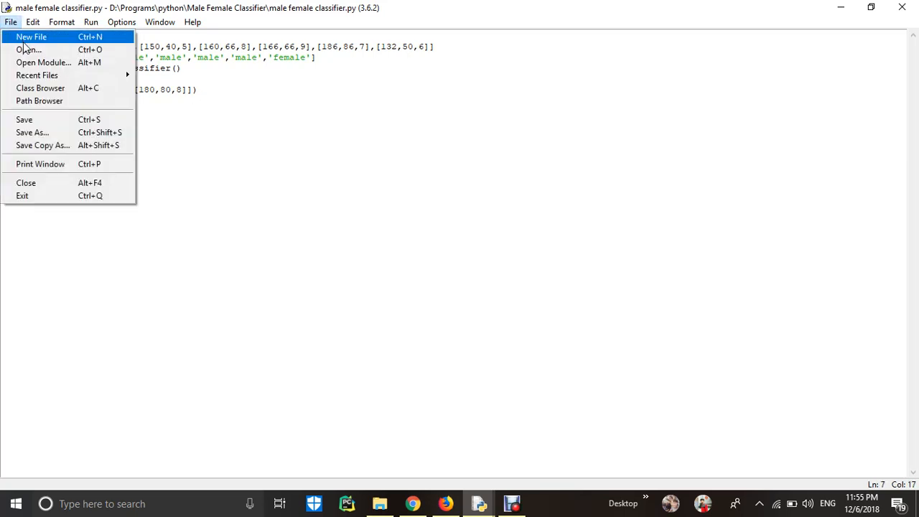
click(90, 21)
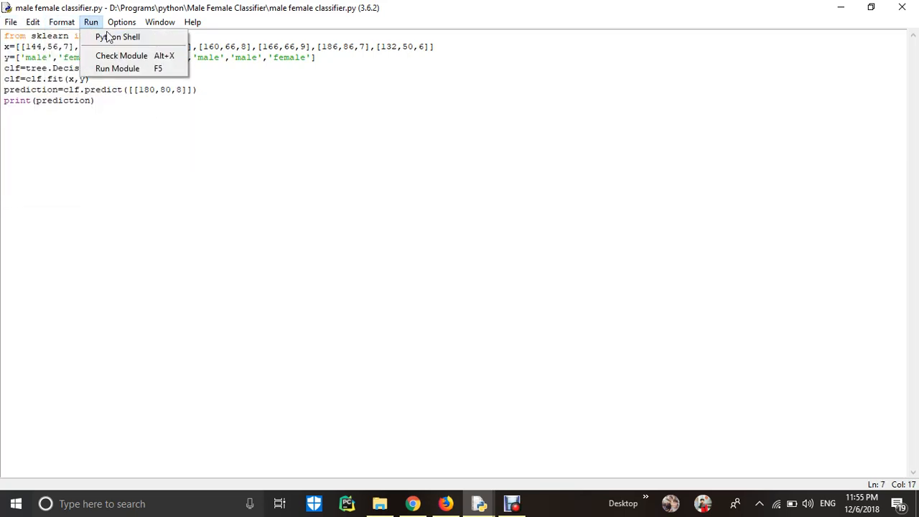
click(118, 37)
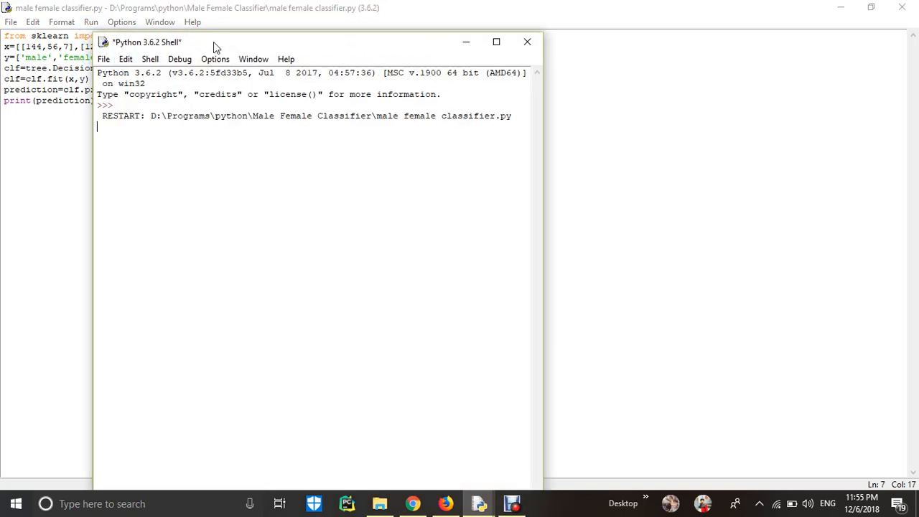
Step: Move the Python 3.6.2 Shell window to the right of the editor code
drag(215, 41, 431, 76)
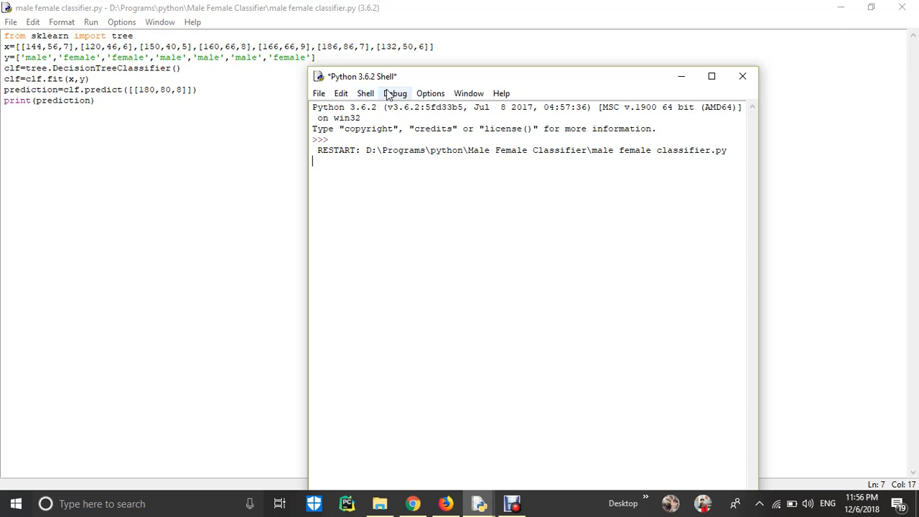
drag(362, 76, 400, 96)
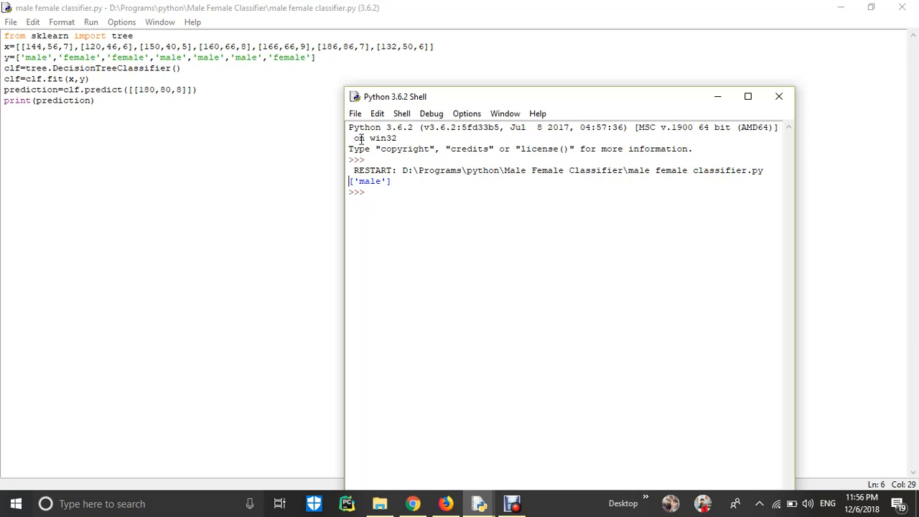
mouse_move(448, 187)
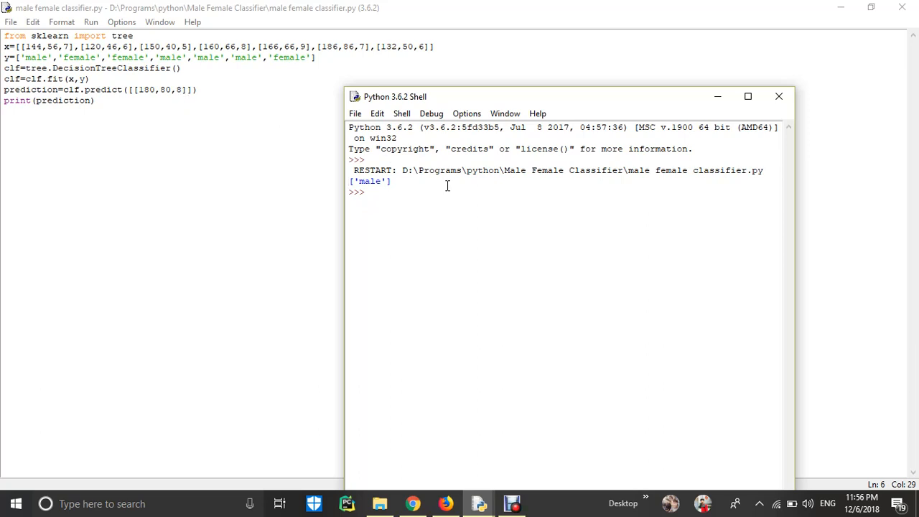
mouse_move(468, 184)
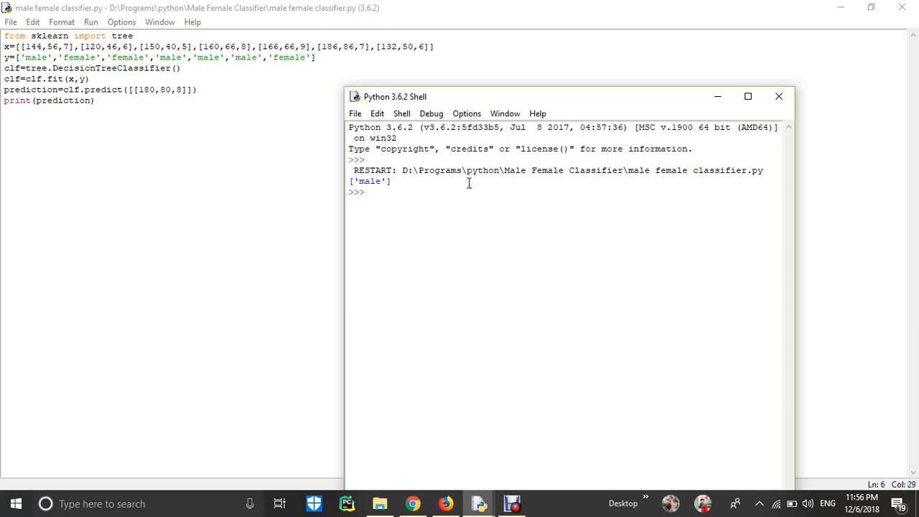
Step: Highlight the printed prediction ['male'] in the shell output
double_click(369, 181)
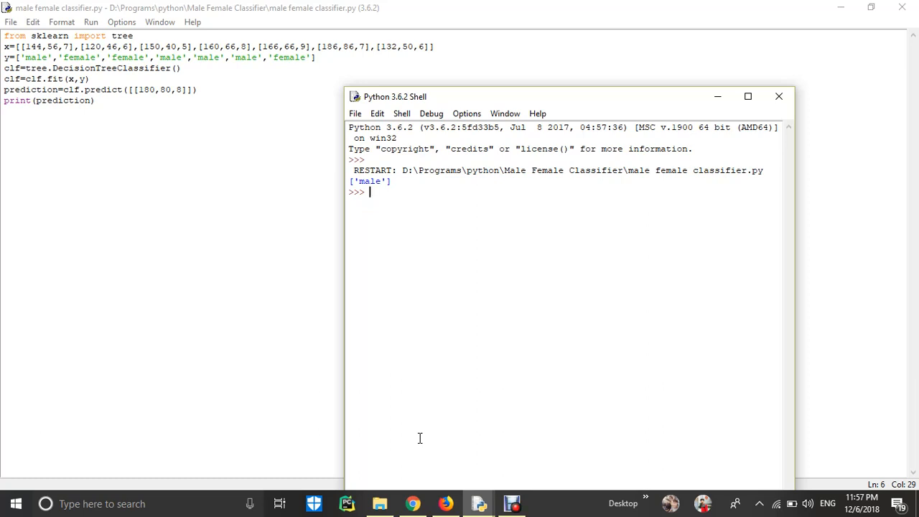
mouse_move(434, 457)
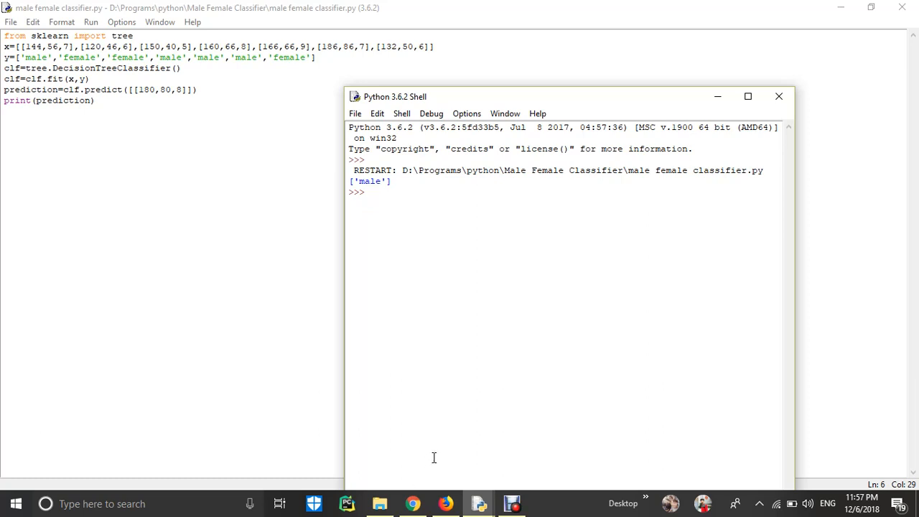